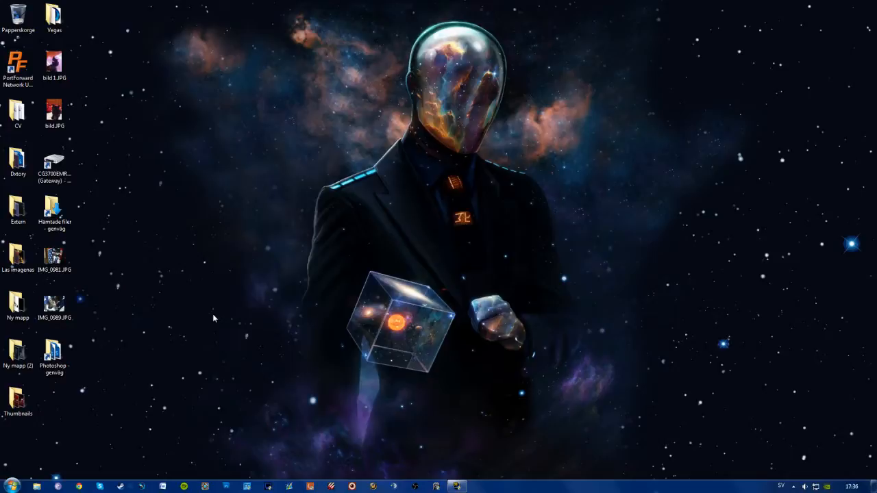
mouse_move(148, 375)
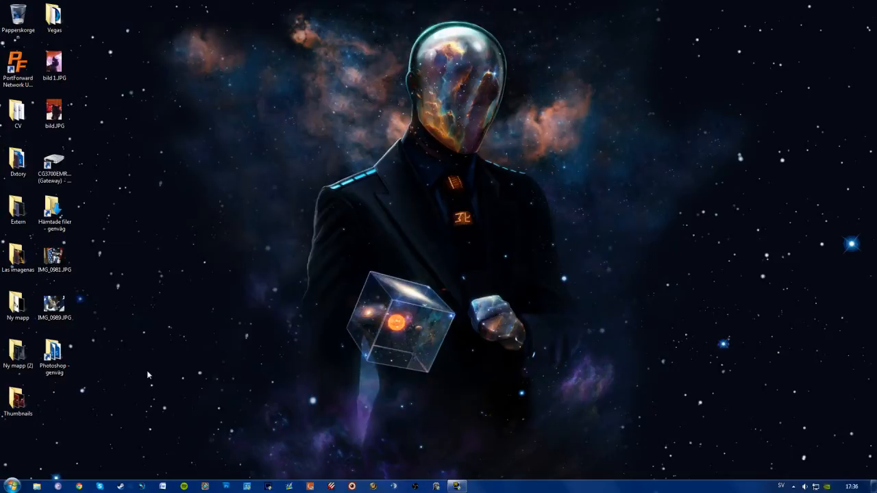
mouse_move(74, 430)
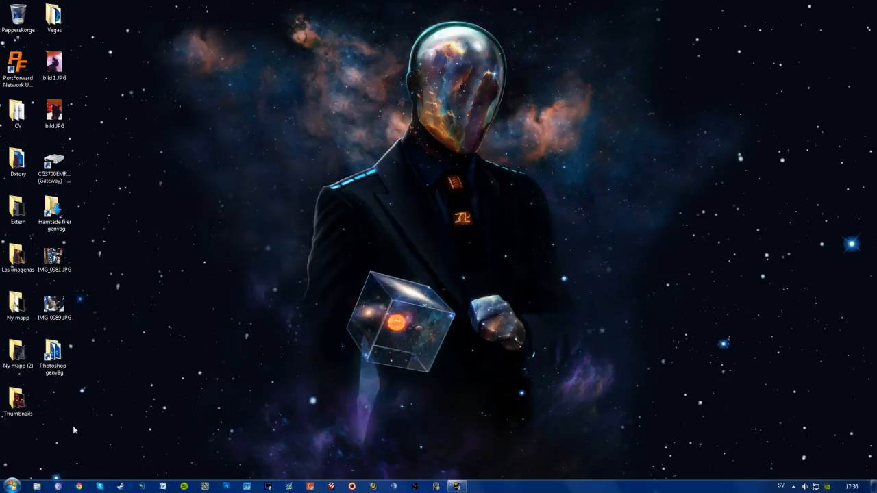
Open the CG3700EMR-1CMNDS gateway's properties from Nätverk and view its Nätverksenhet details (192.168.0.1)
left_click(8, 487)
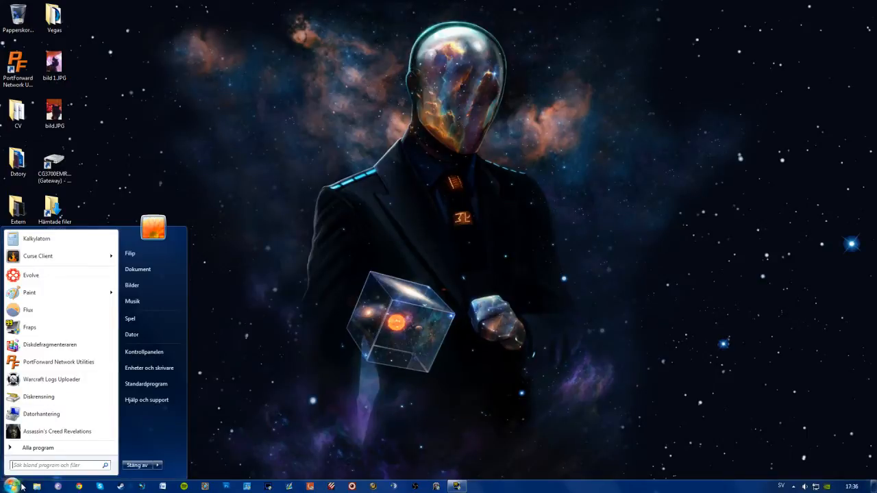
type("n")
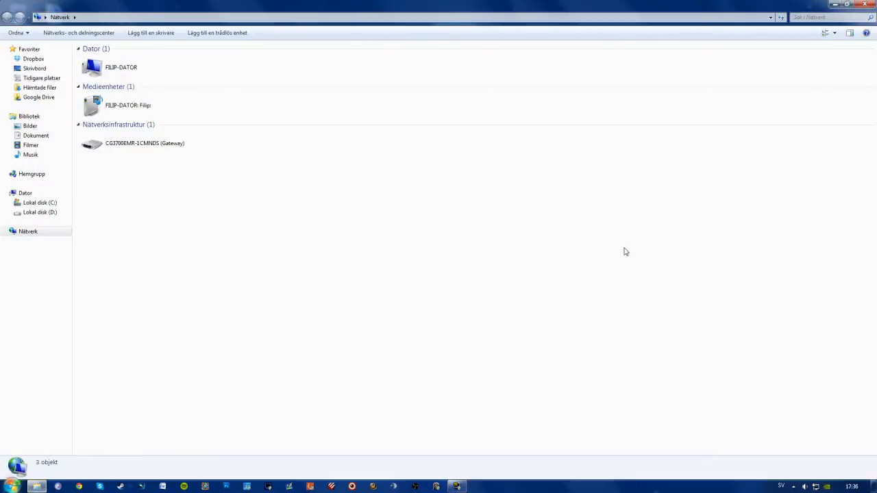
left_click(145, 142)
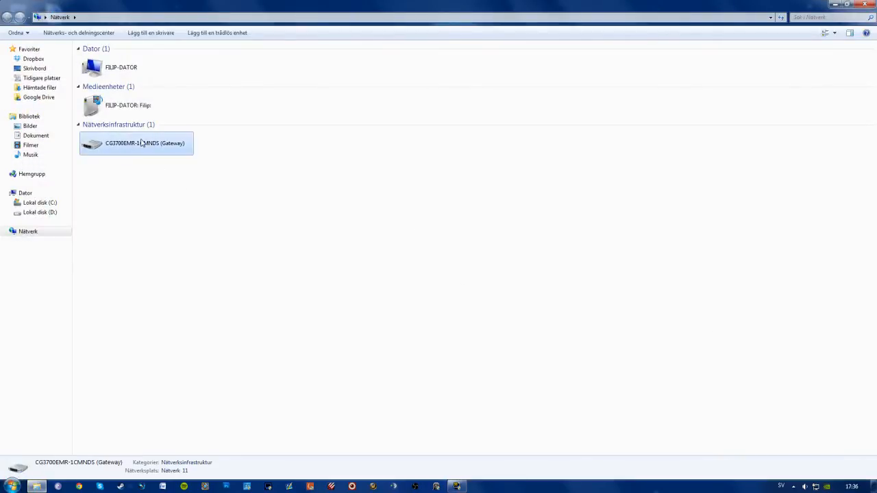
double_click(136, 143)
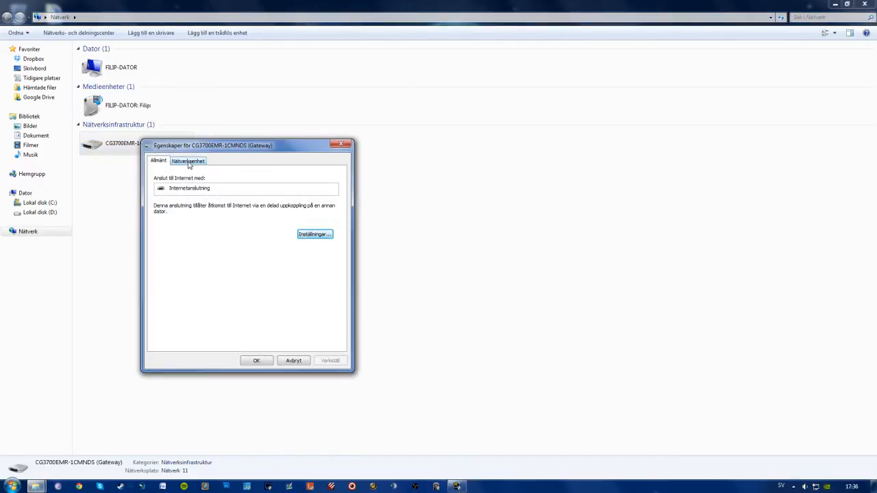
left_click(188, 160)
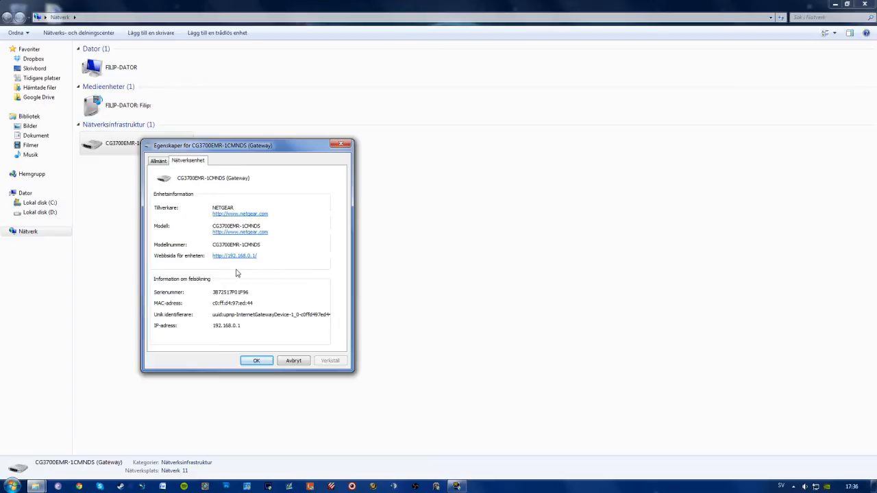
mouse_move(239, 260)
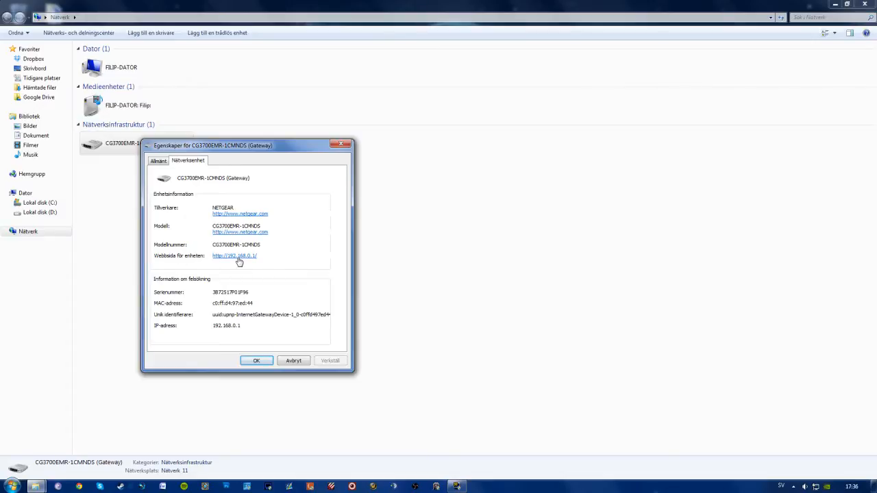
left_click(234, 255)
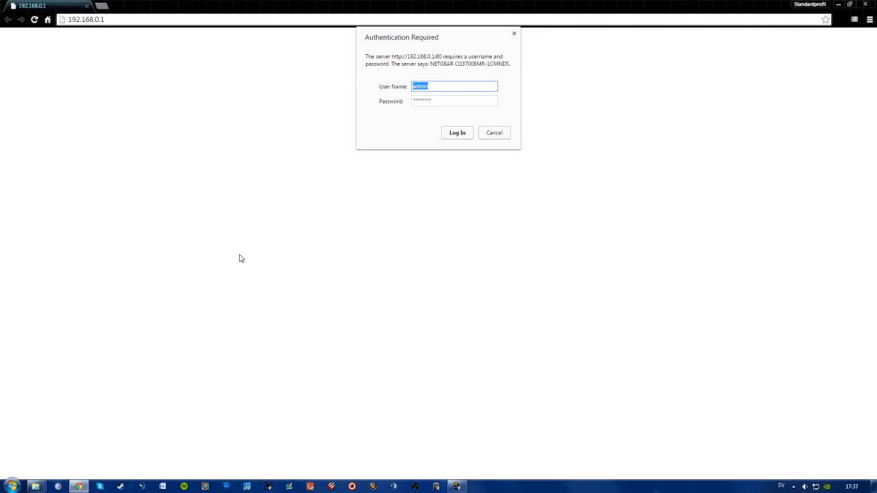
mouse_move(434, 144)
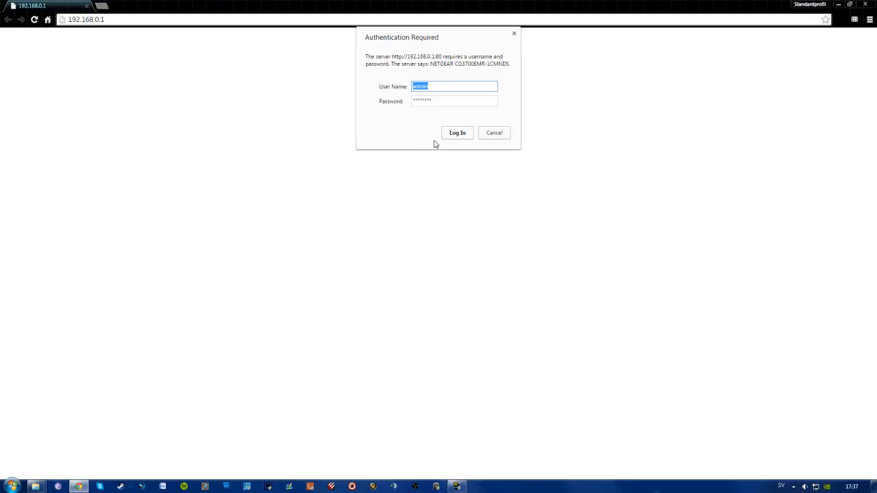
Log in, go to ADVANCED > Advanced Setup > UPnP, and ensure Turn UPnP On is ticked
left_click(457, 132)
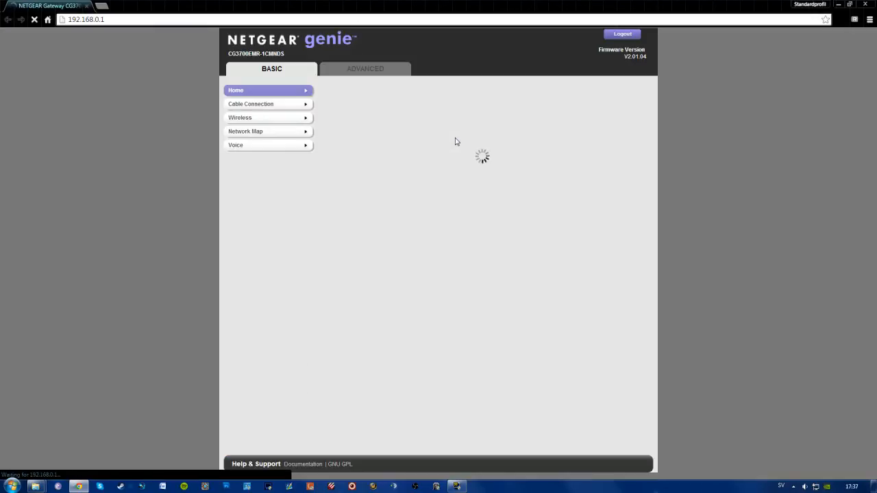
left_click(366, 69)
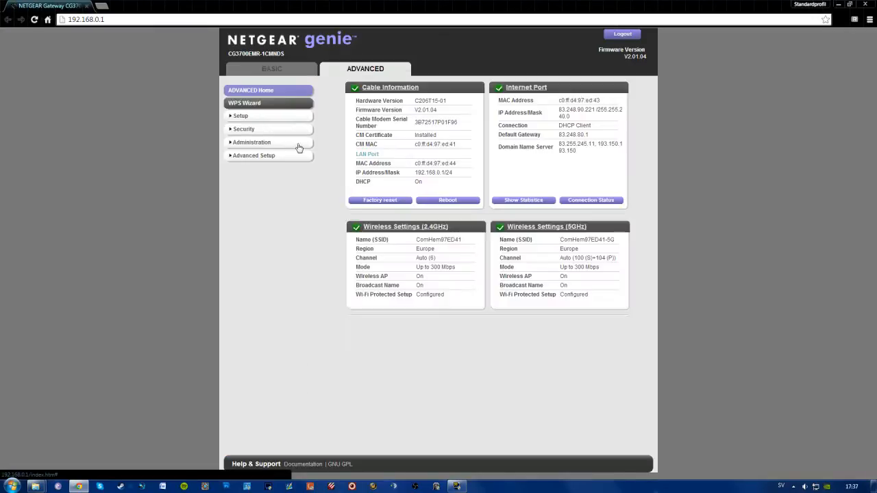
left_click(254, 156)
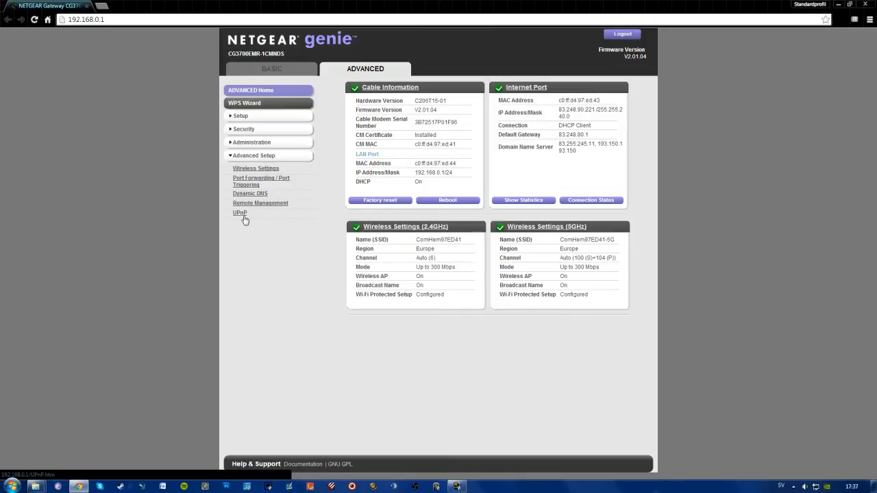
left_click(240, 213)
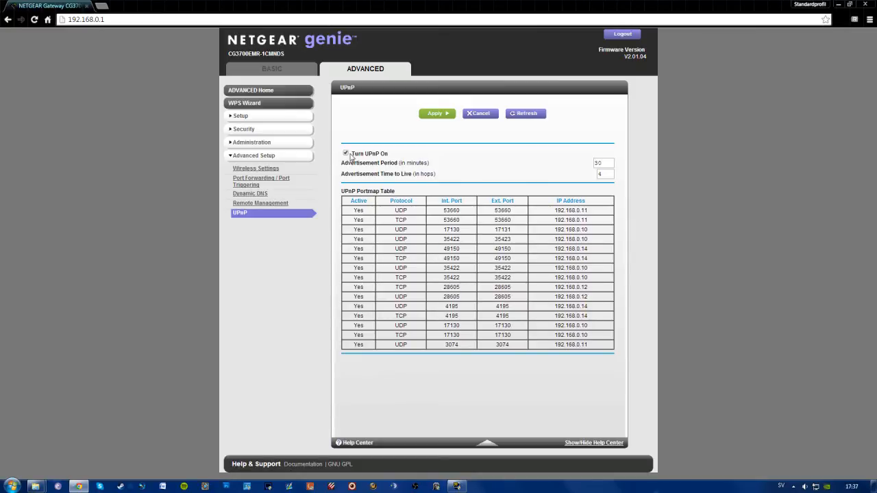
left_click(346, 153)
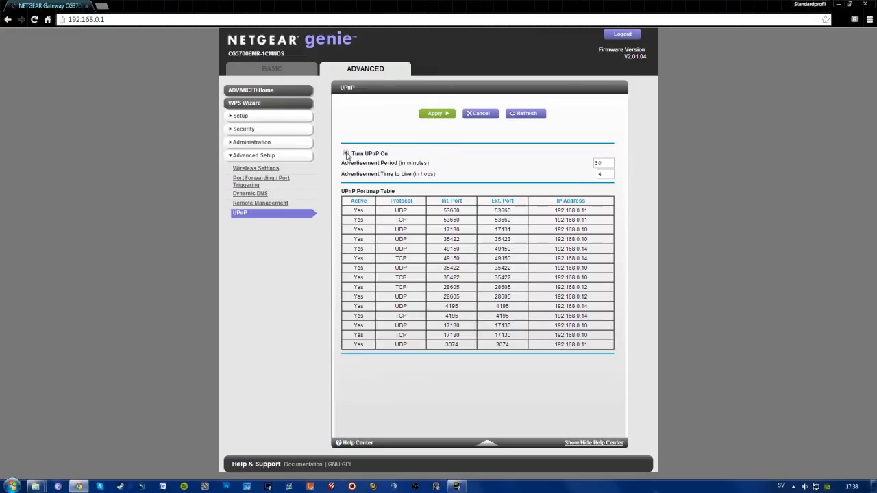
left_click(346, 153)
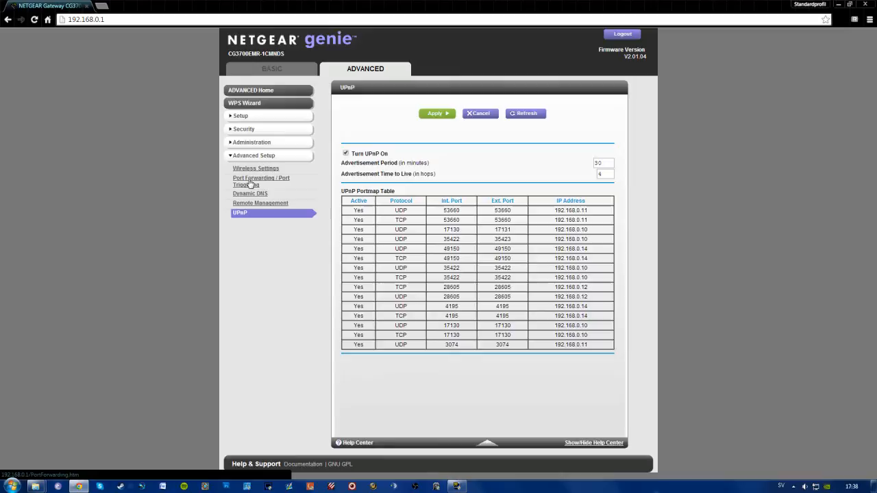
Start a custom port forwarding service with protocol TCP/UDP and port 3074
left_click(261, 181)
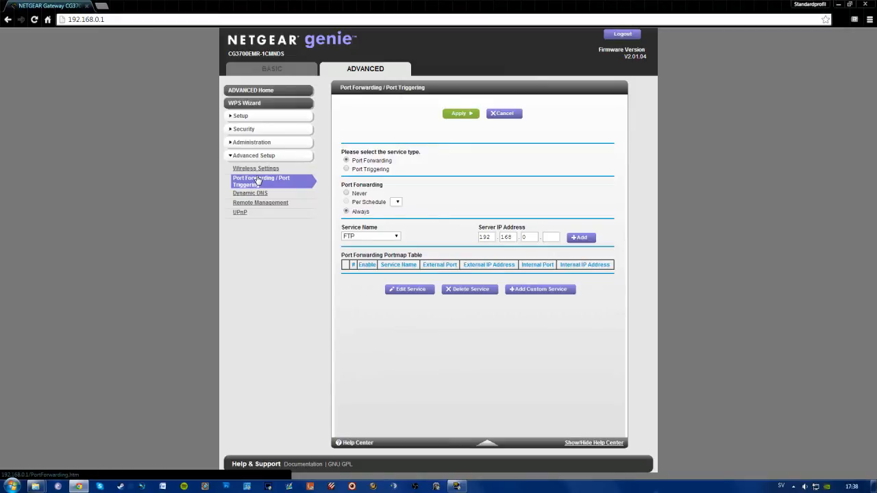
mouse_move(478, 284)
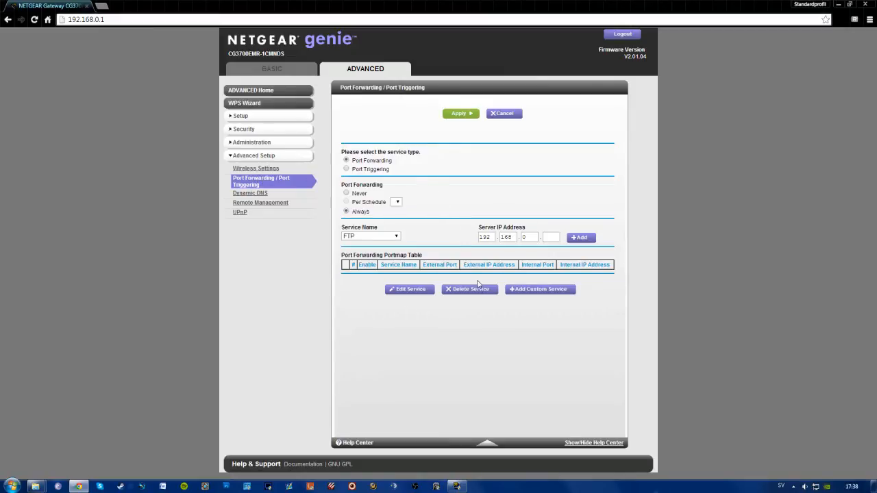
left_click(540, 289)
type("MW3")
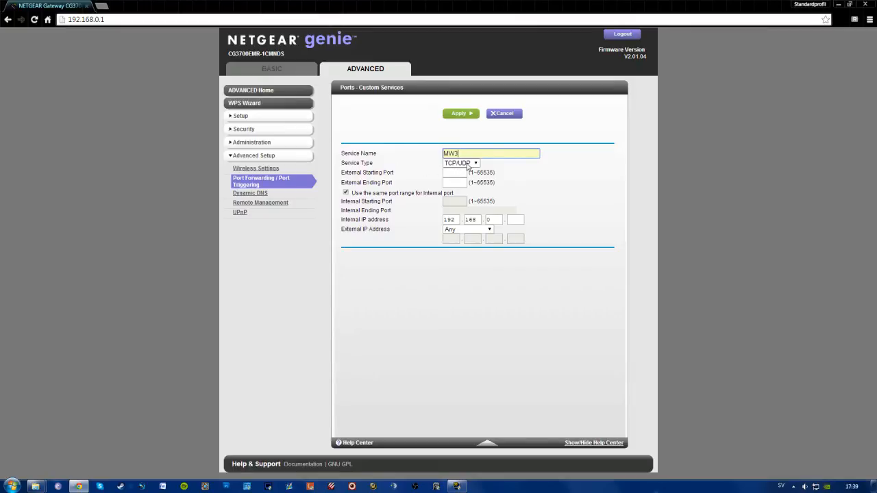
left_click(475, 163)
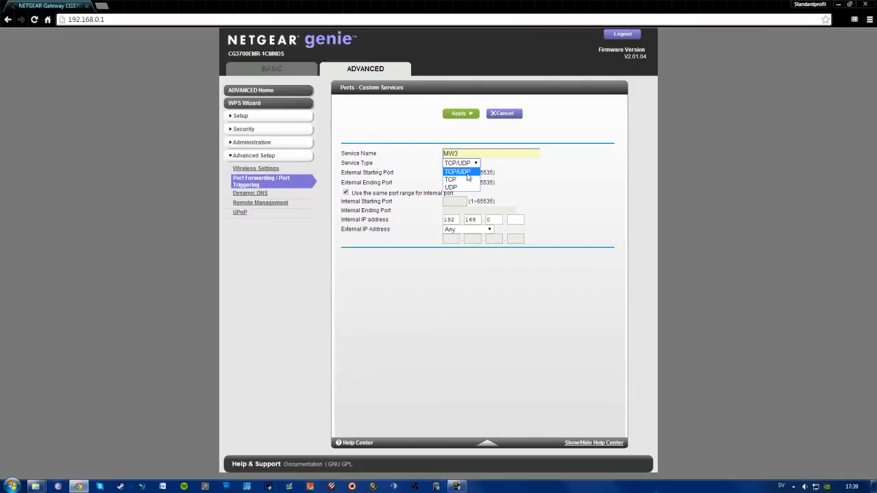
left_click(457, 172)
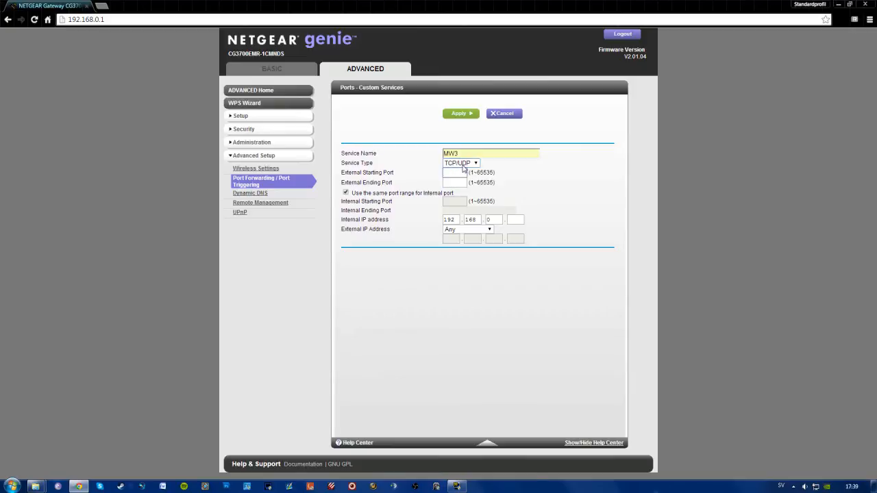
type("3074")
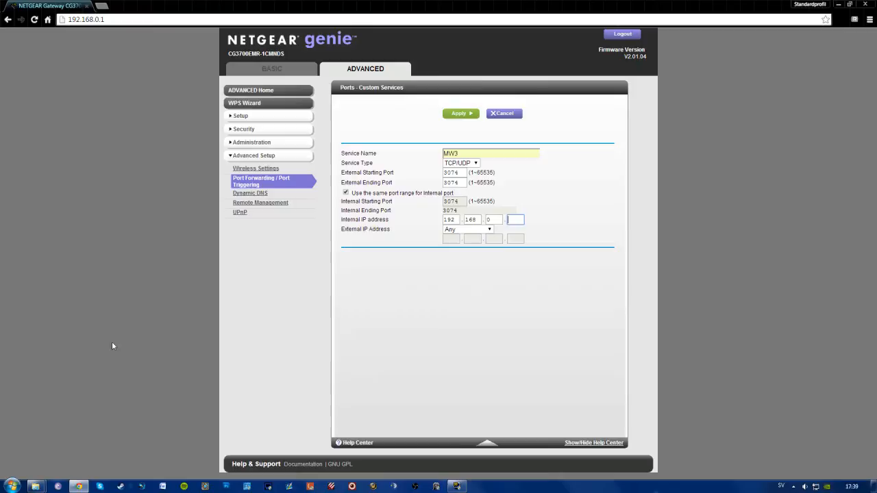
Search for cmd, then set External IP Address to Any and apply the MW3 rule
left_click(11, 487)
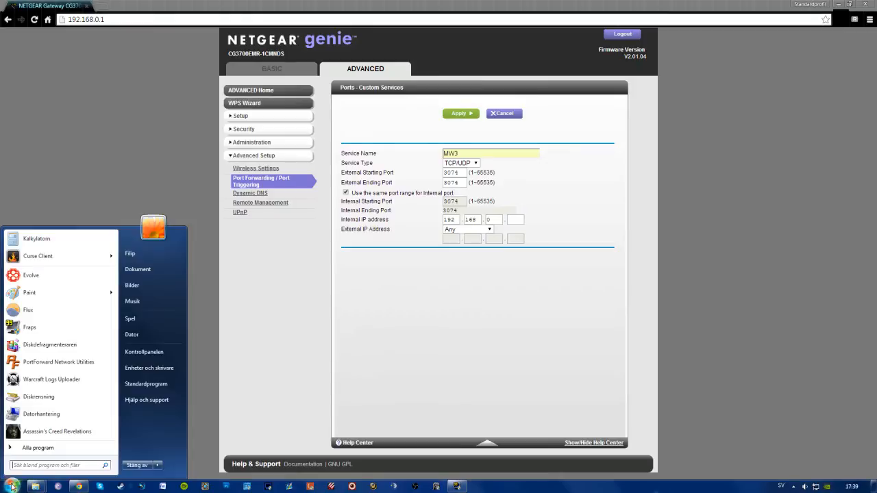
type("cmd")
left_click(515, 219)
type("11")
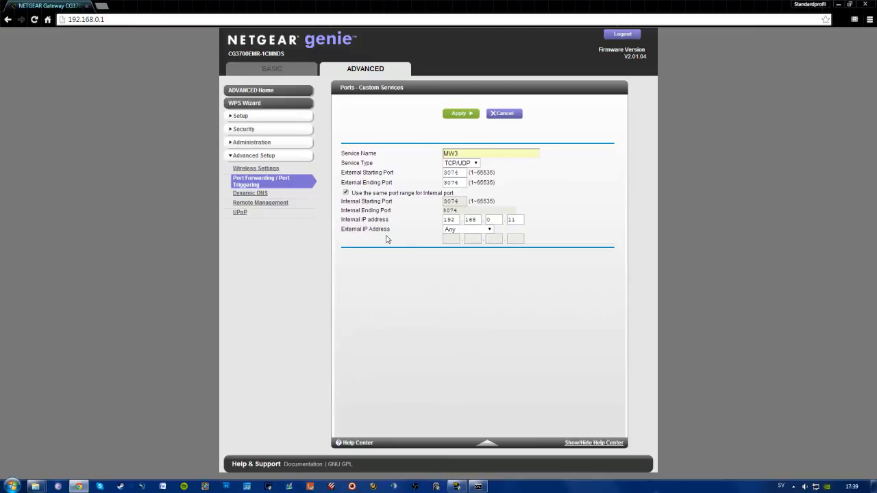
left_click(468, 229)
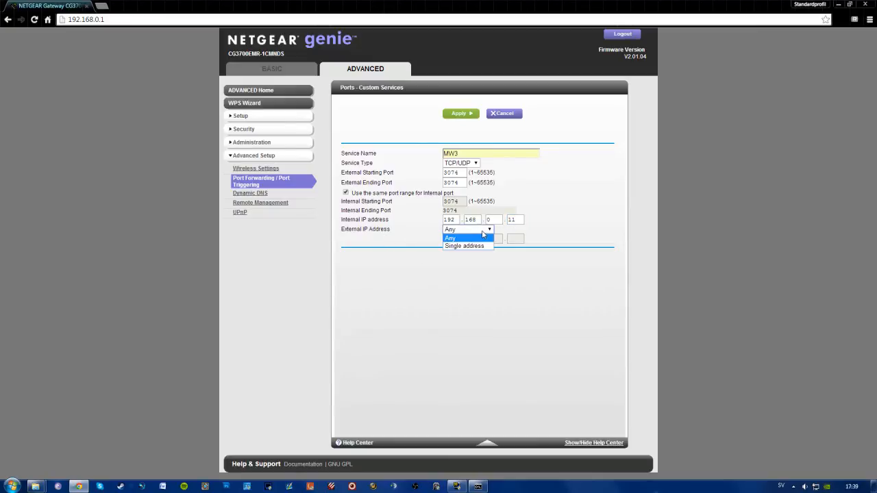
left_click(450, 238)
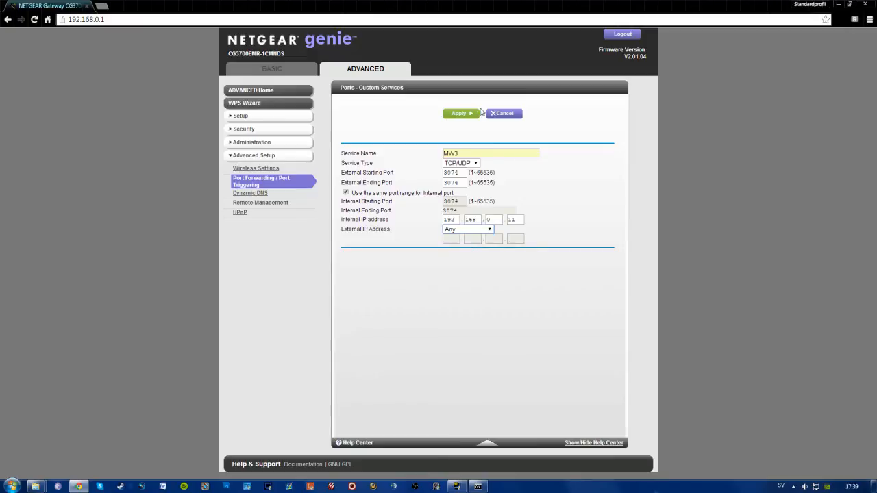
left_click(459, 113)
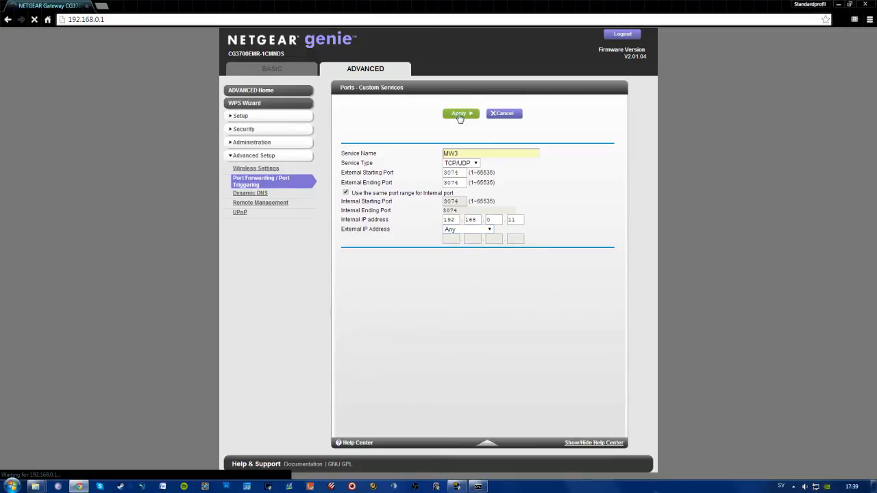
Let Apply finish so the MW3 rule for port 3074 appears in the Portmap Table
left_click(459, 113)
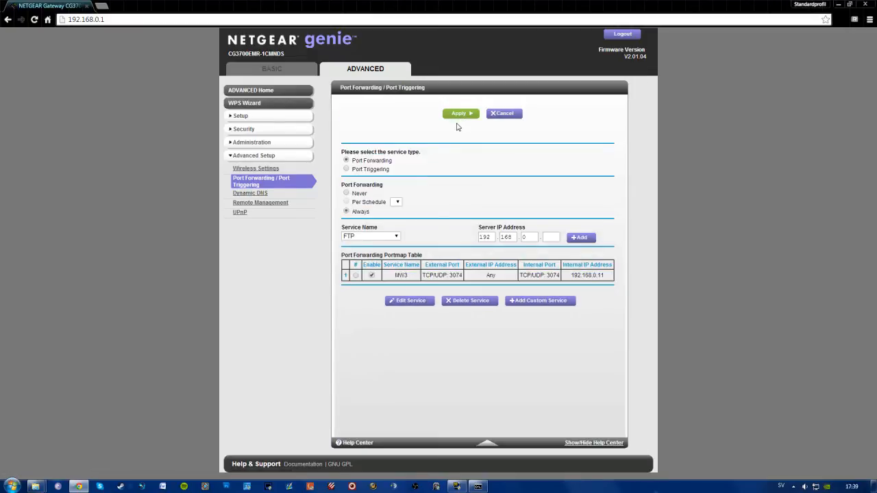
mouse_move(459, 152)
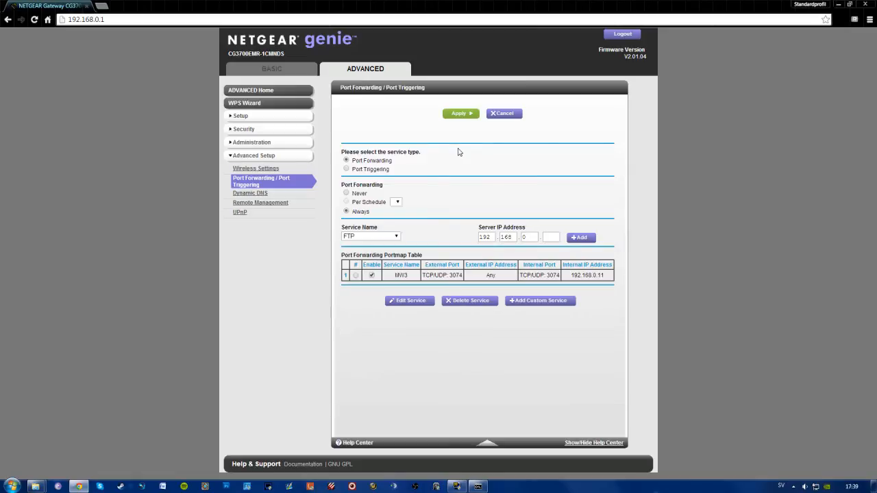
mouse_move(458, 150)
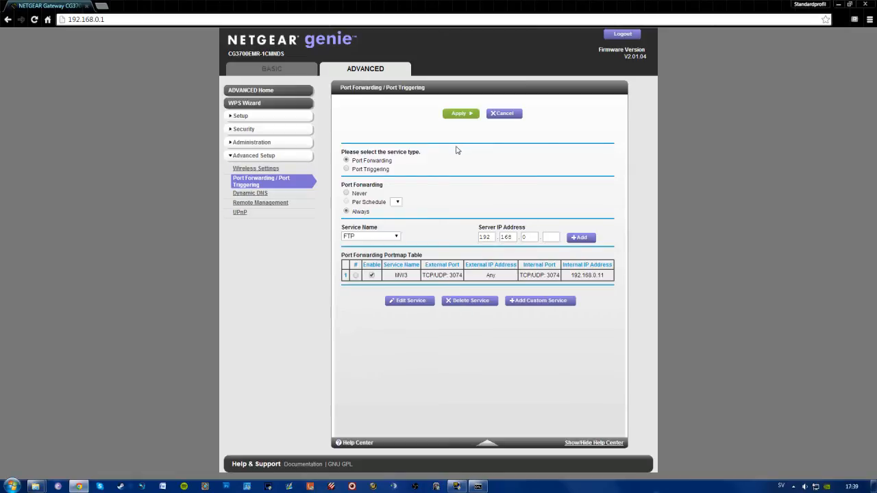
mouse_move(439, 229)
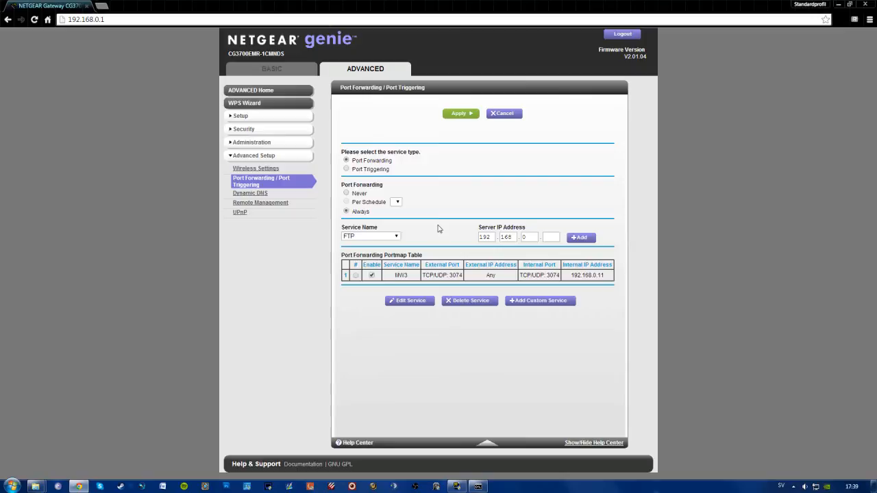
mouse_move(74, 148)
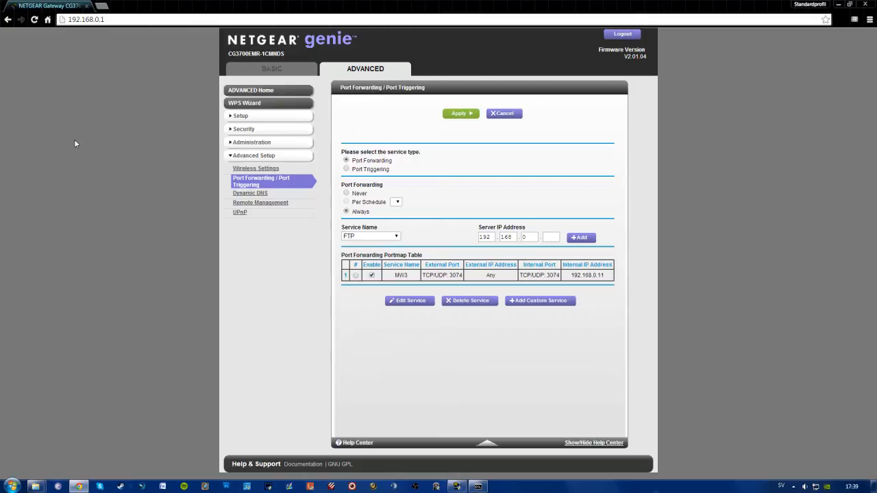
mouse_move(78, 139)
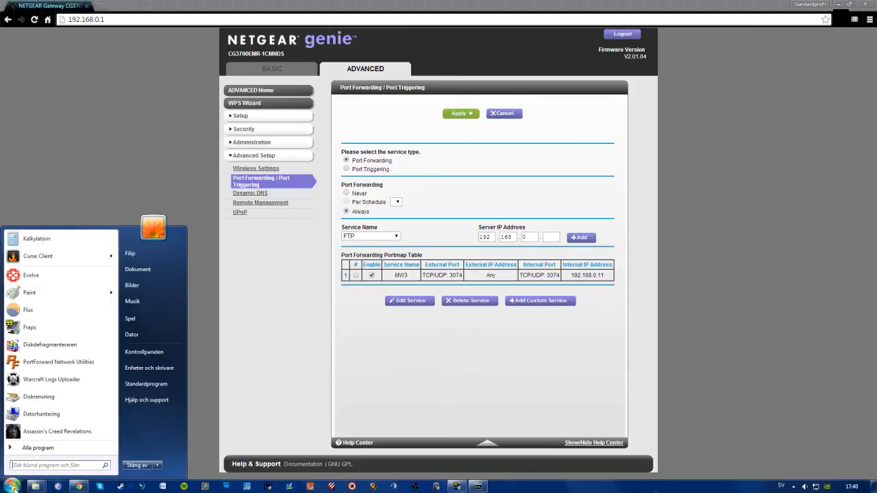
Open the gateway's Allmänt > Inställningar services list and start adding a new service
type("na")
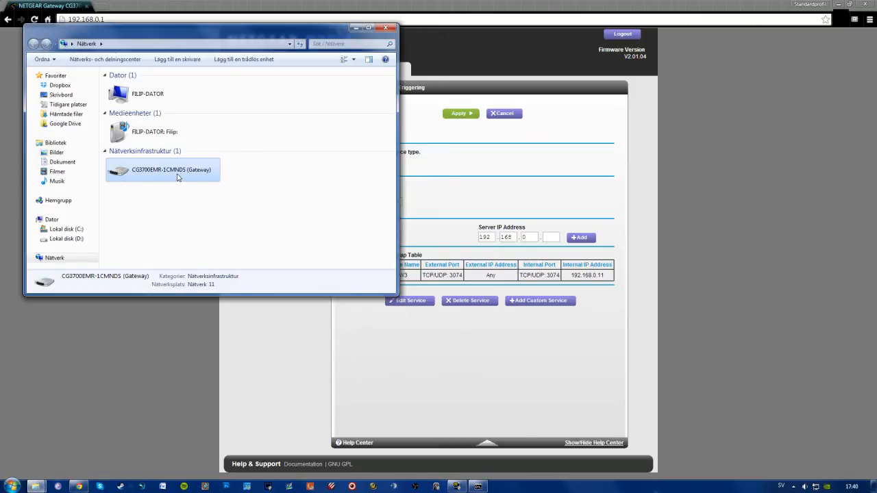
double_click(163, 170)
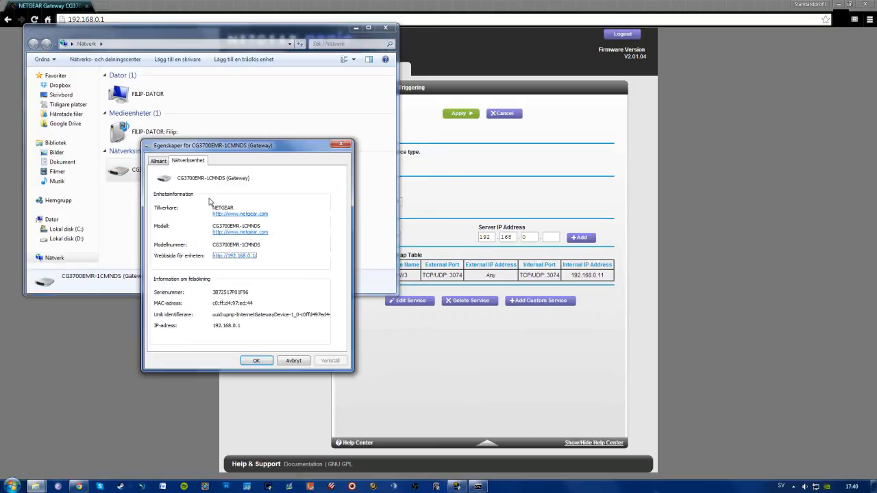
left_click(158, 161)
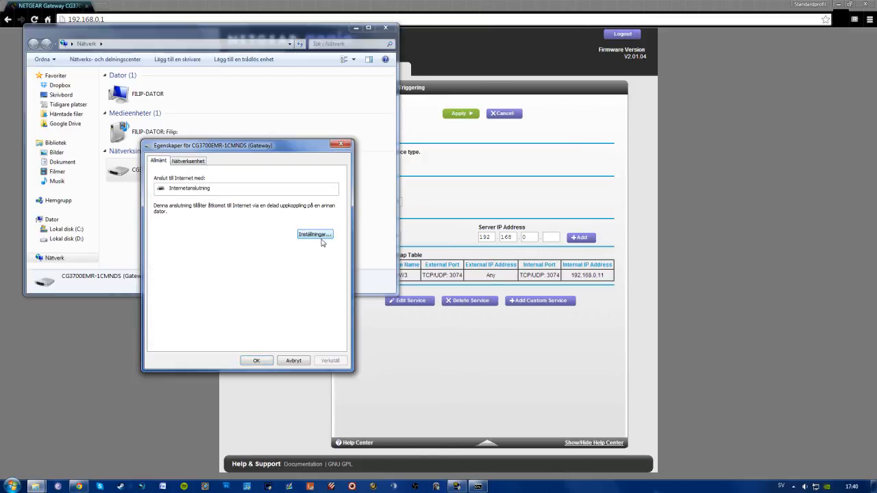
left_click(314, 234)
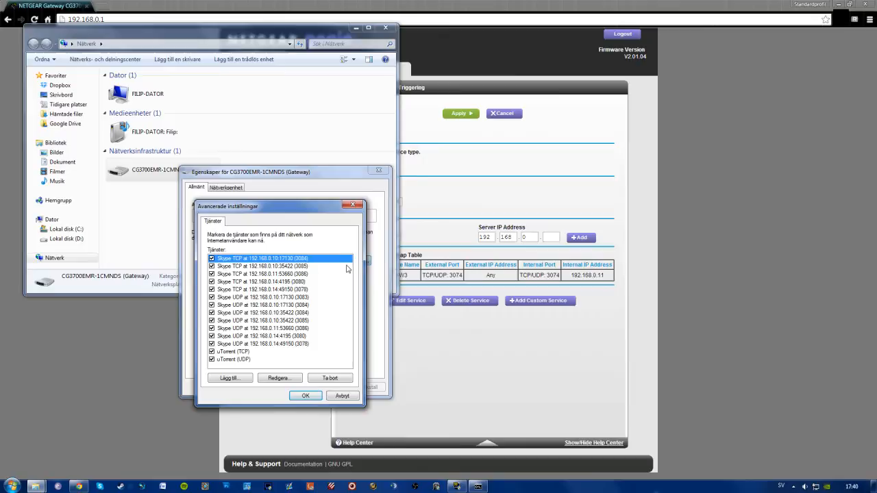
left_click(228, 378)
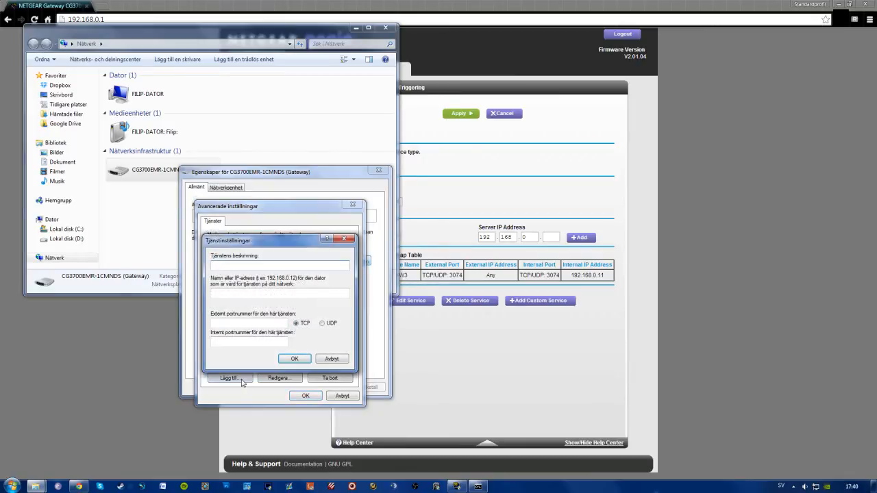
Enter service name MW3, IP 192.168.0.11, and external and internal port 3074
type("M")
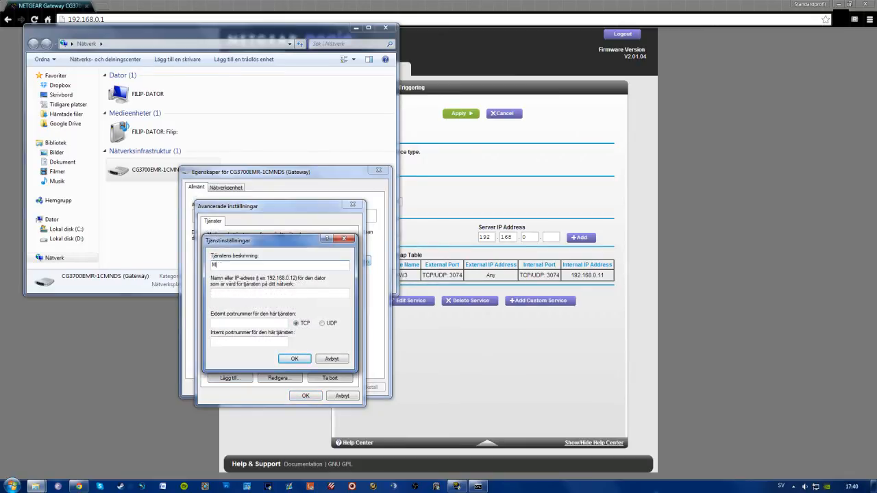
type("W3")
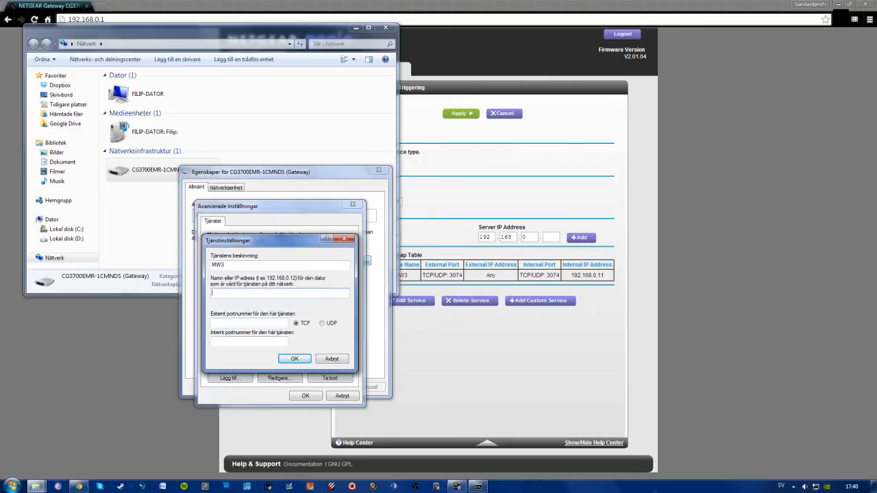
type("192.168.0.11")
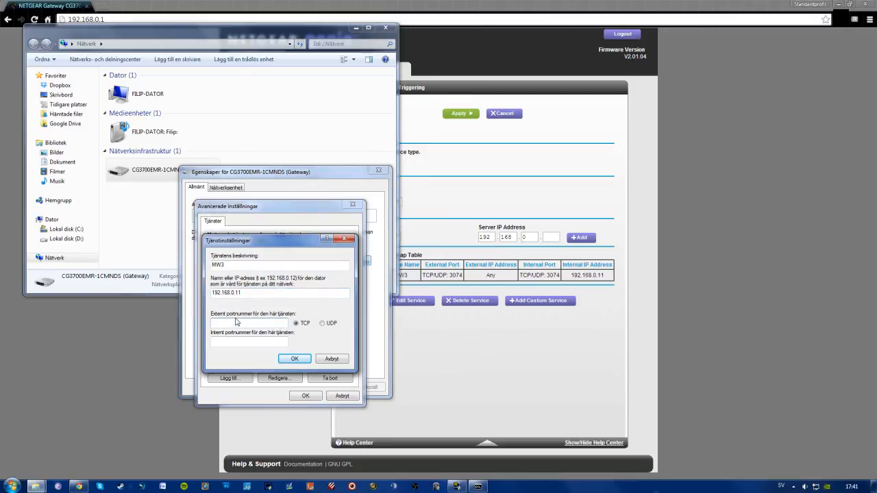
type("3074")
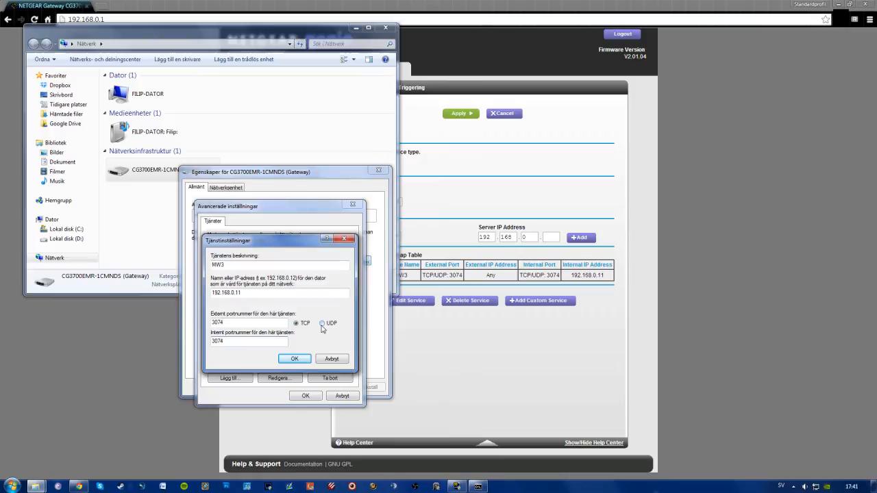
Choose UDP for the MW3 service and close the gateway dialogs
left_click(294, 358)
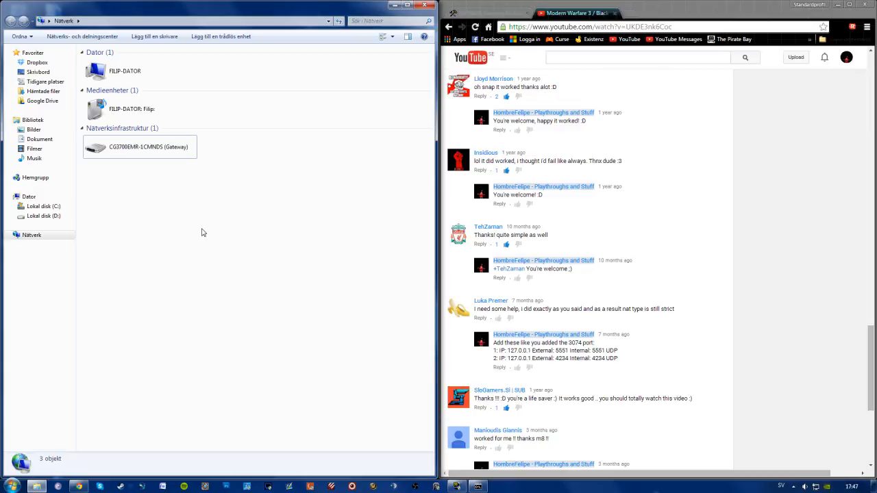
Reopen the gateway's Inställningar services list, confirm MW3 is listed, and close it
left_click(141, 146)
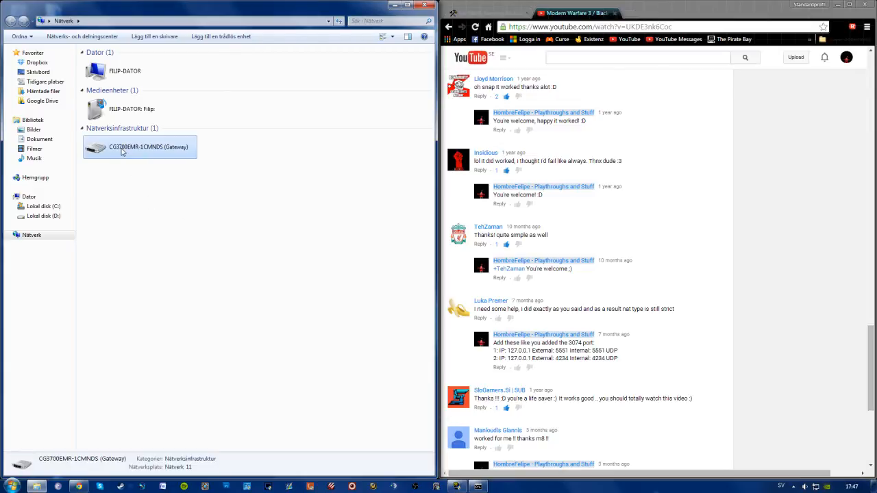
double_click(139, 147)
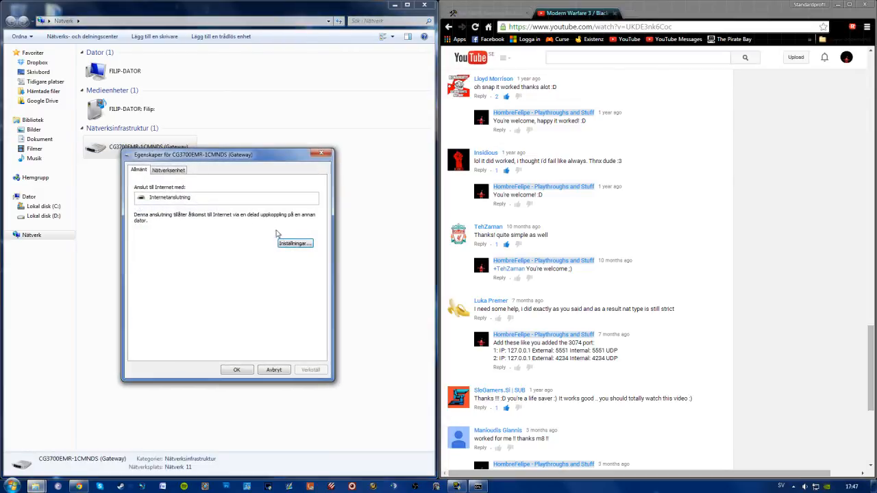
left_click(295, 243)
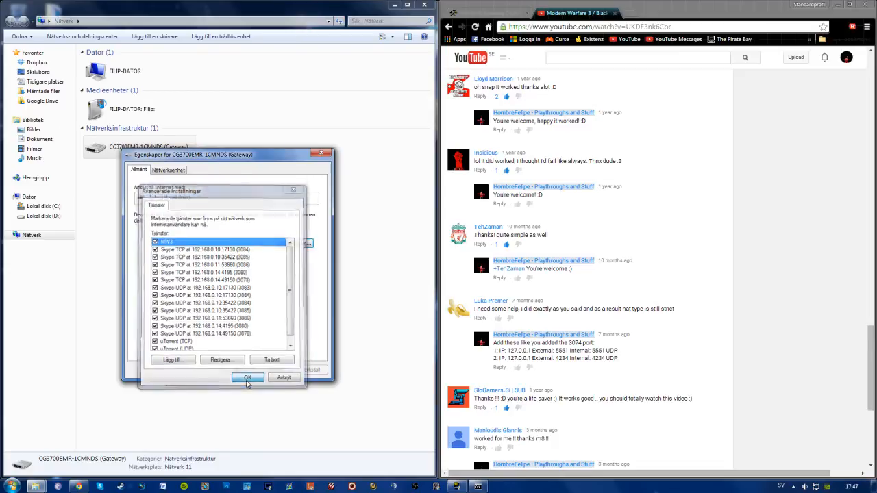
left_click(247, 378)
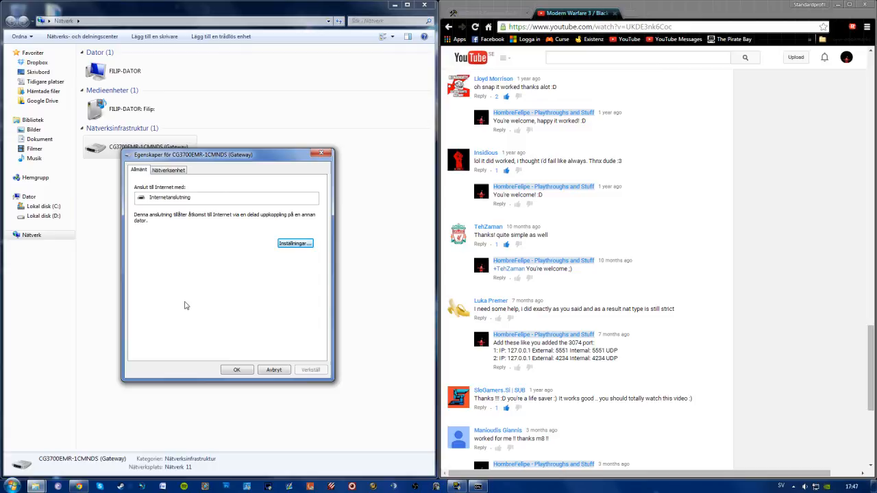